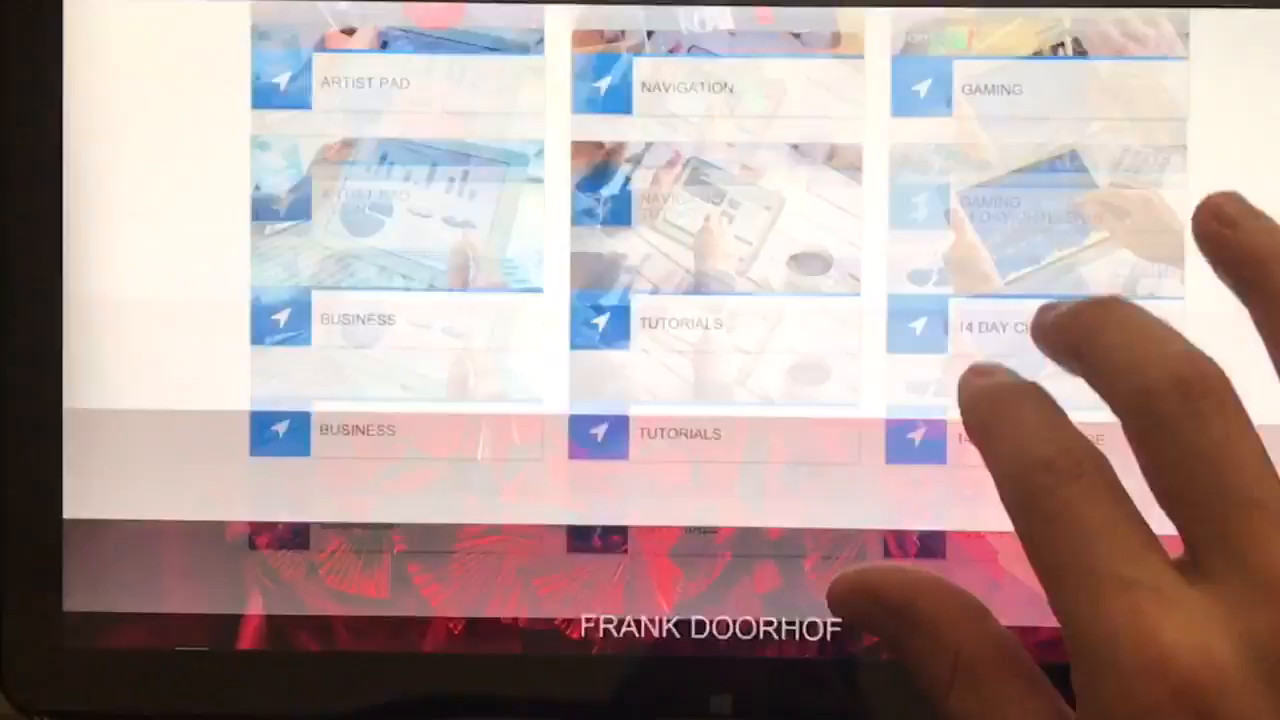
Step: Scroll down the Tablet Pro site tiles toward the Download page link
scroll("down", 3)
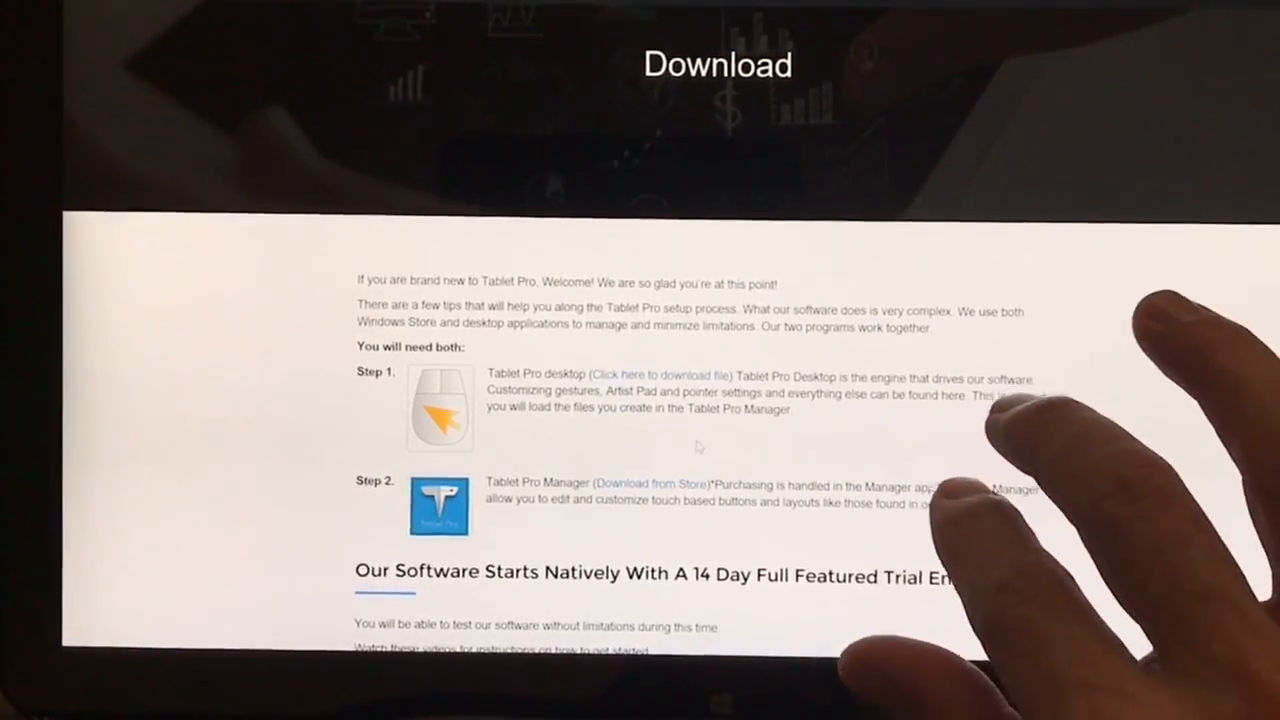
scroll("down", 3)
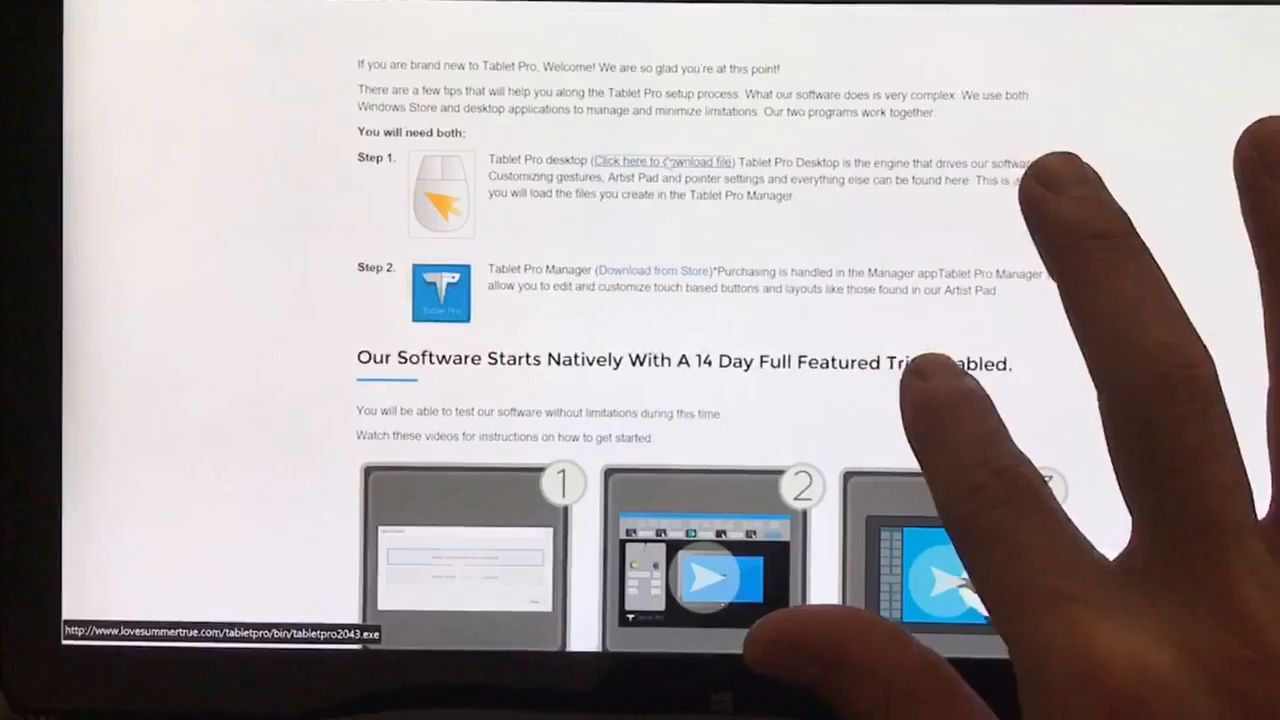
Step: Download and run the desktop installer, allow UAC, keep Standard setup and accept the license
left_click(662, 160)
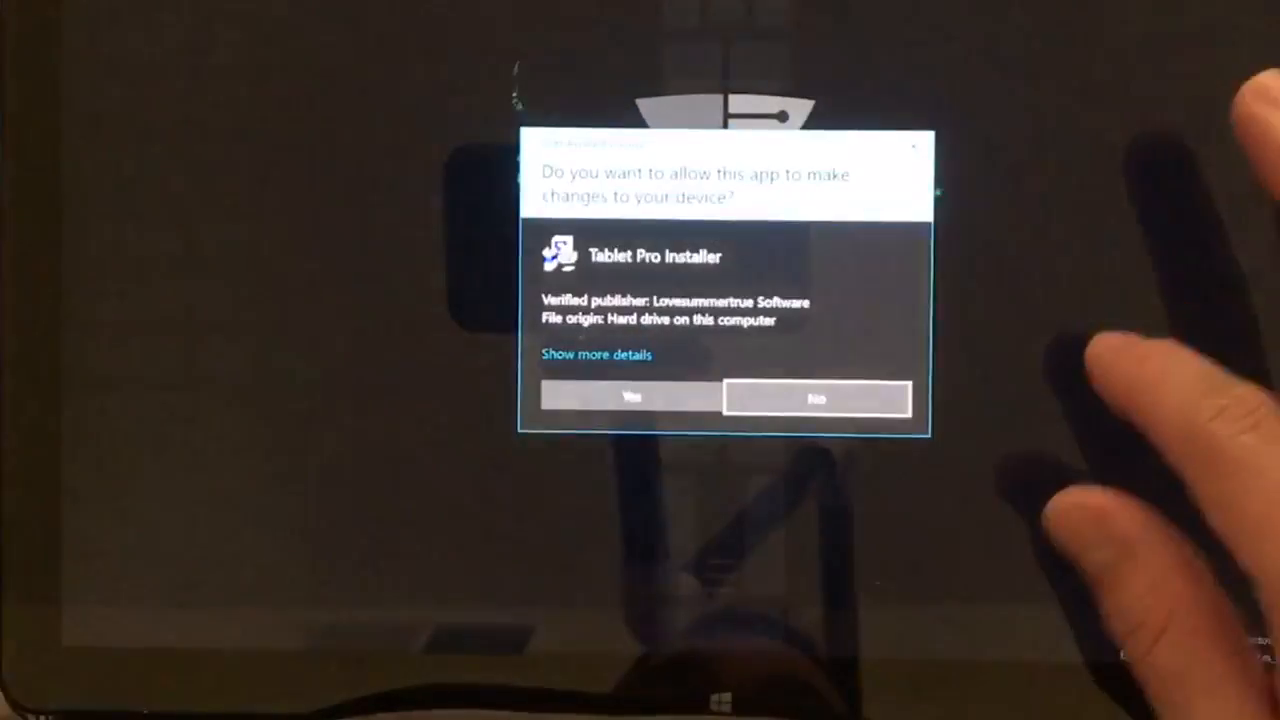
left_click(632, 396)
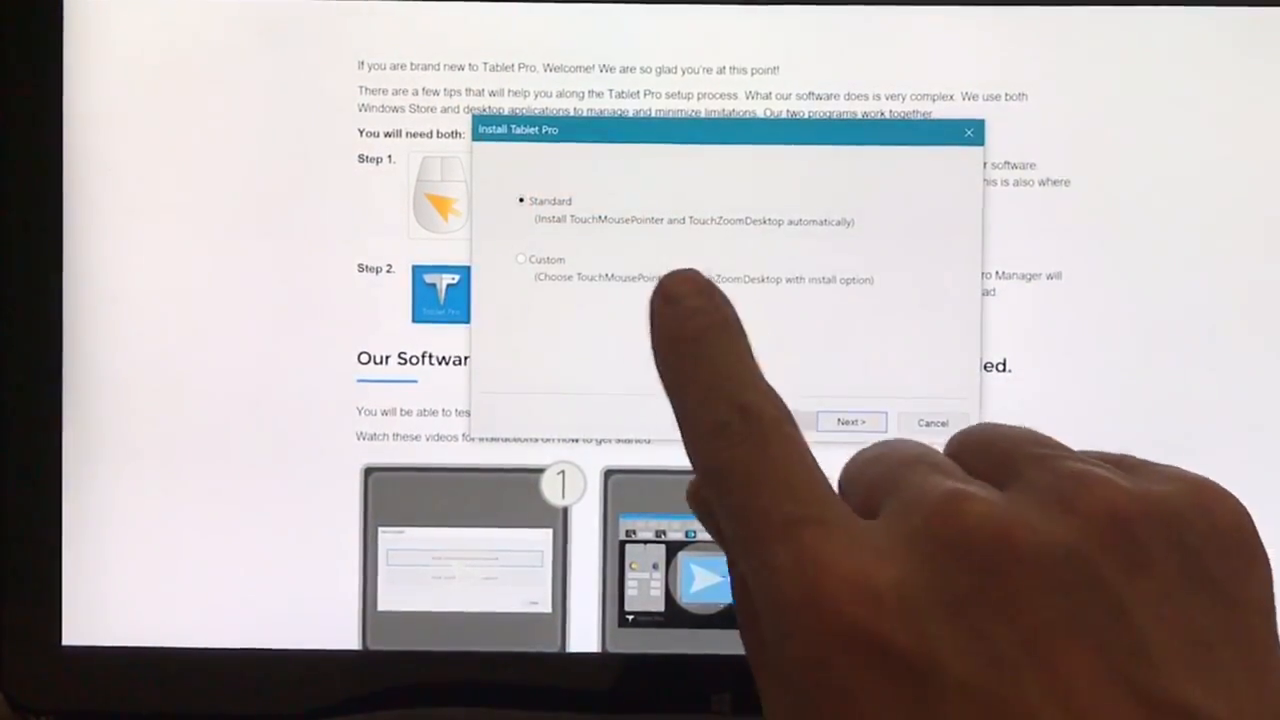
mouse_move(700, 430)
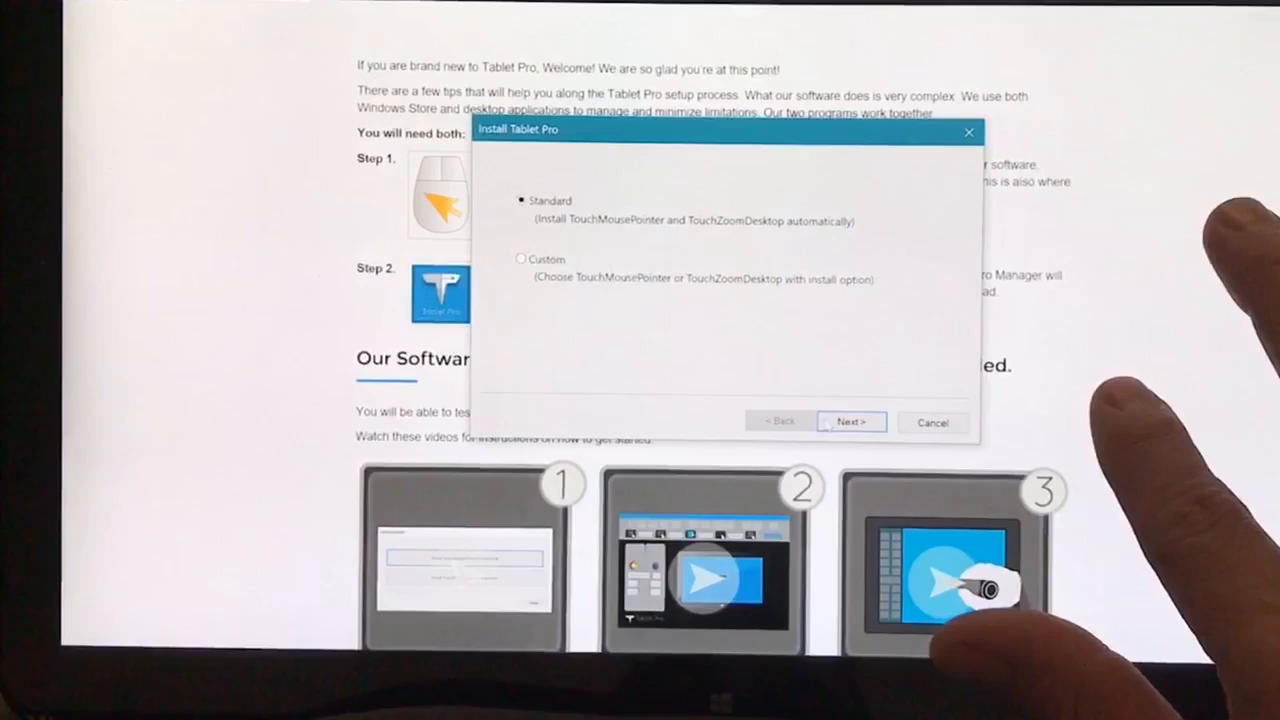
left_click(852, 420)
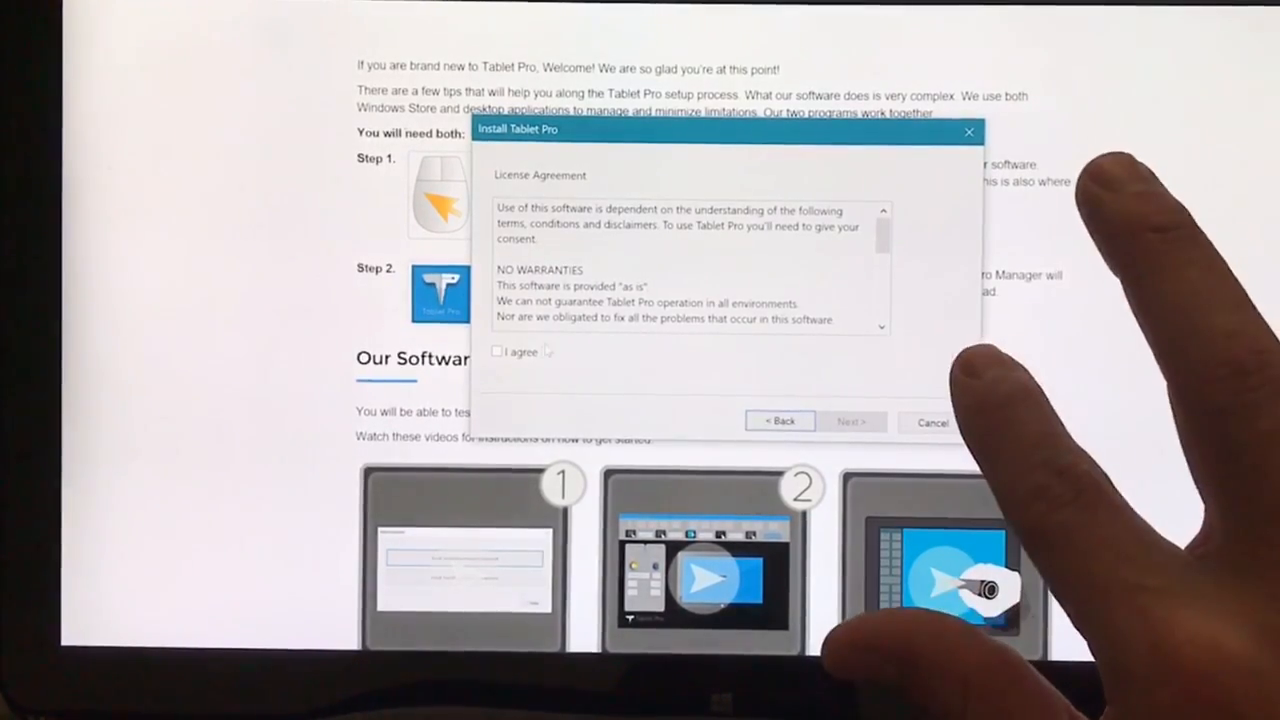
left_click(496, 352)
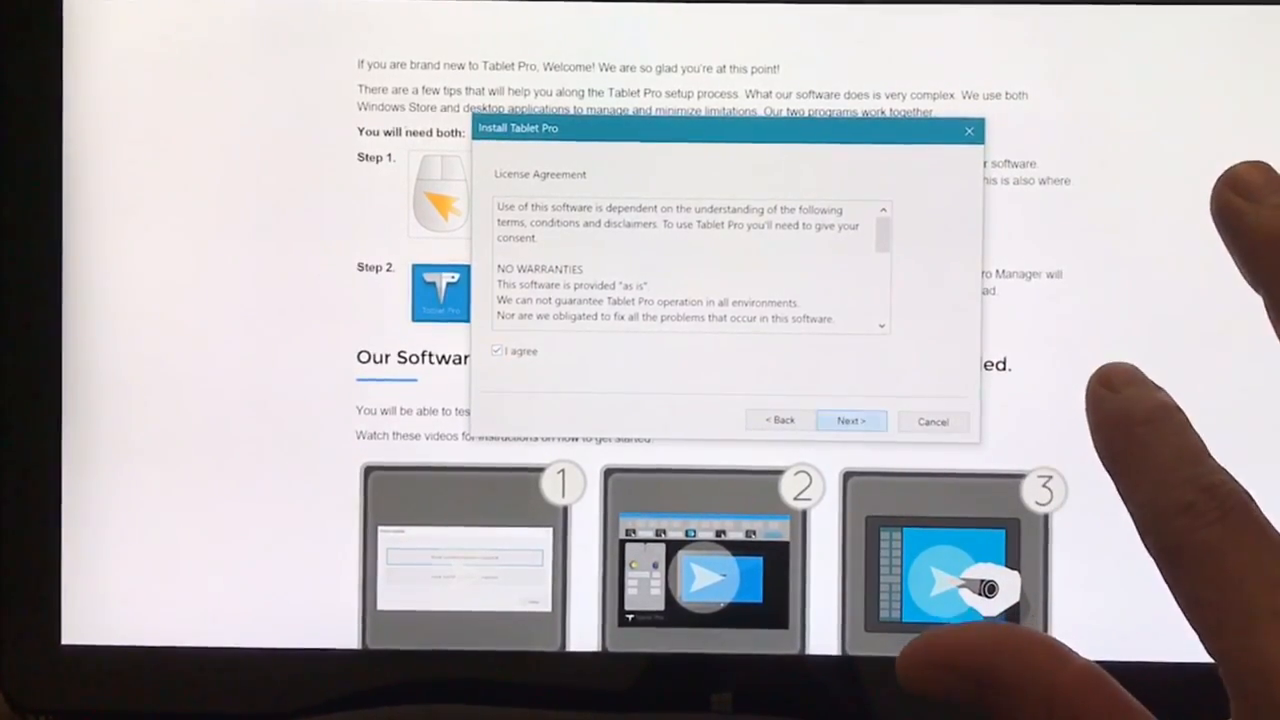
left_click(850, 420)
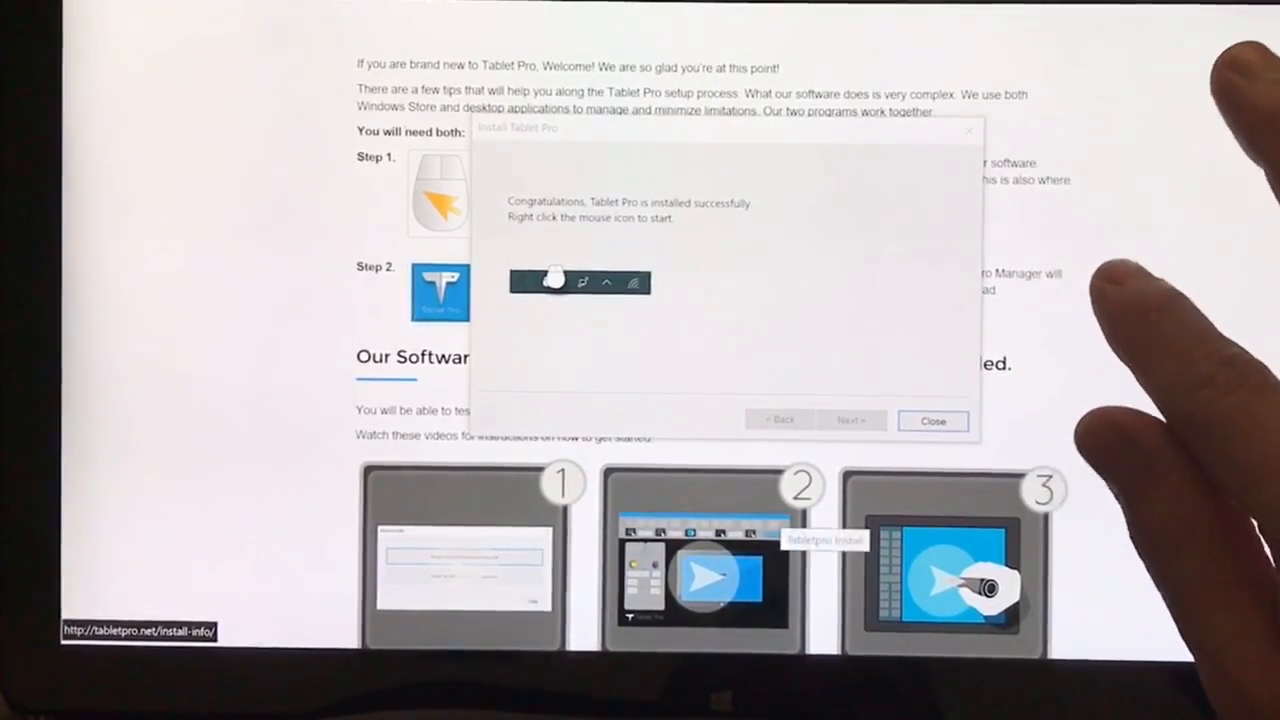
Step: Close the installation-complete dialog to return to the download page
left_click(932, 420)
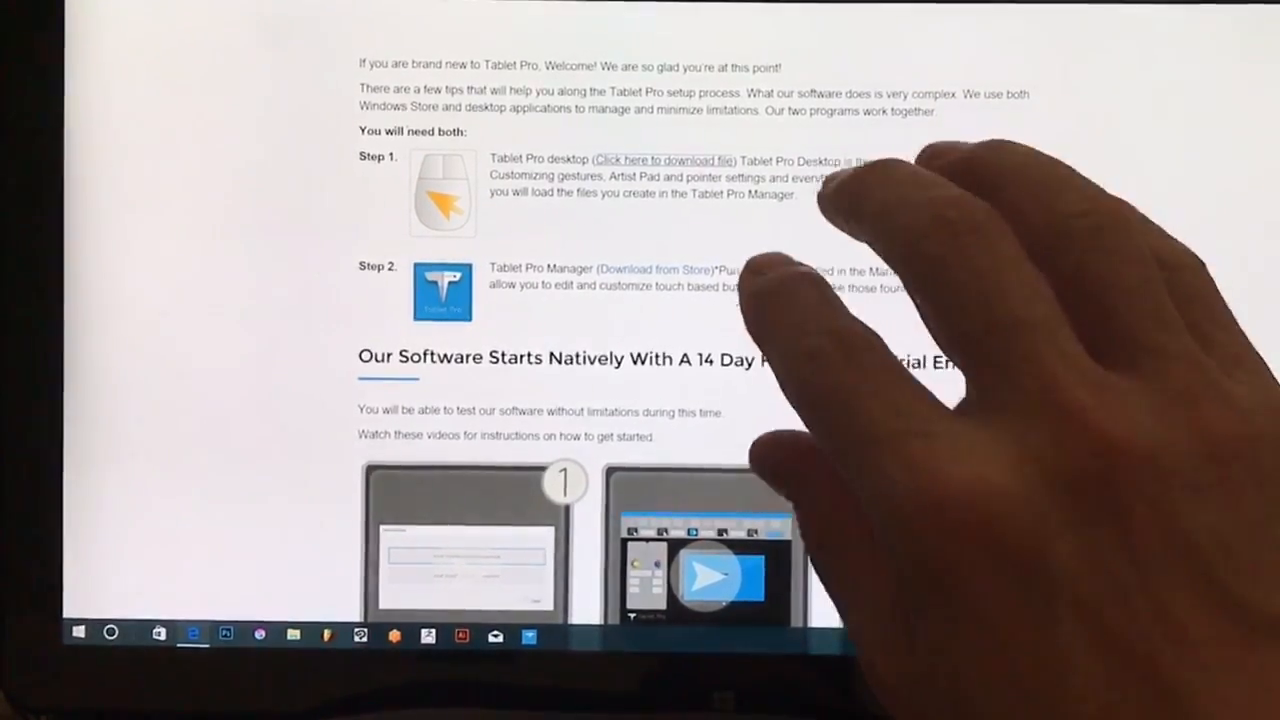
Step: Launch Tablet Pro Manager from Start and reach the Activate/Upgrade settings showing Not Activated
left_click(76, 632)
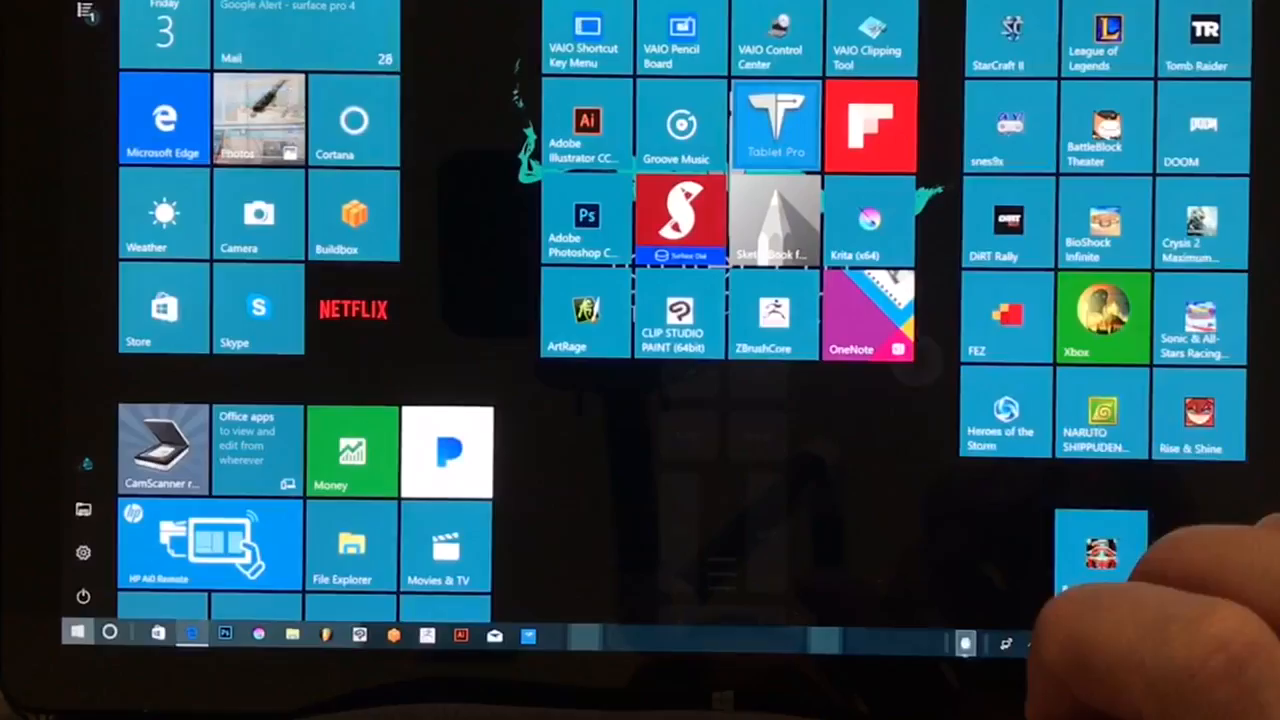
left_click(776, 124)
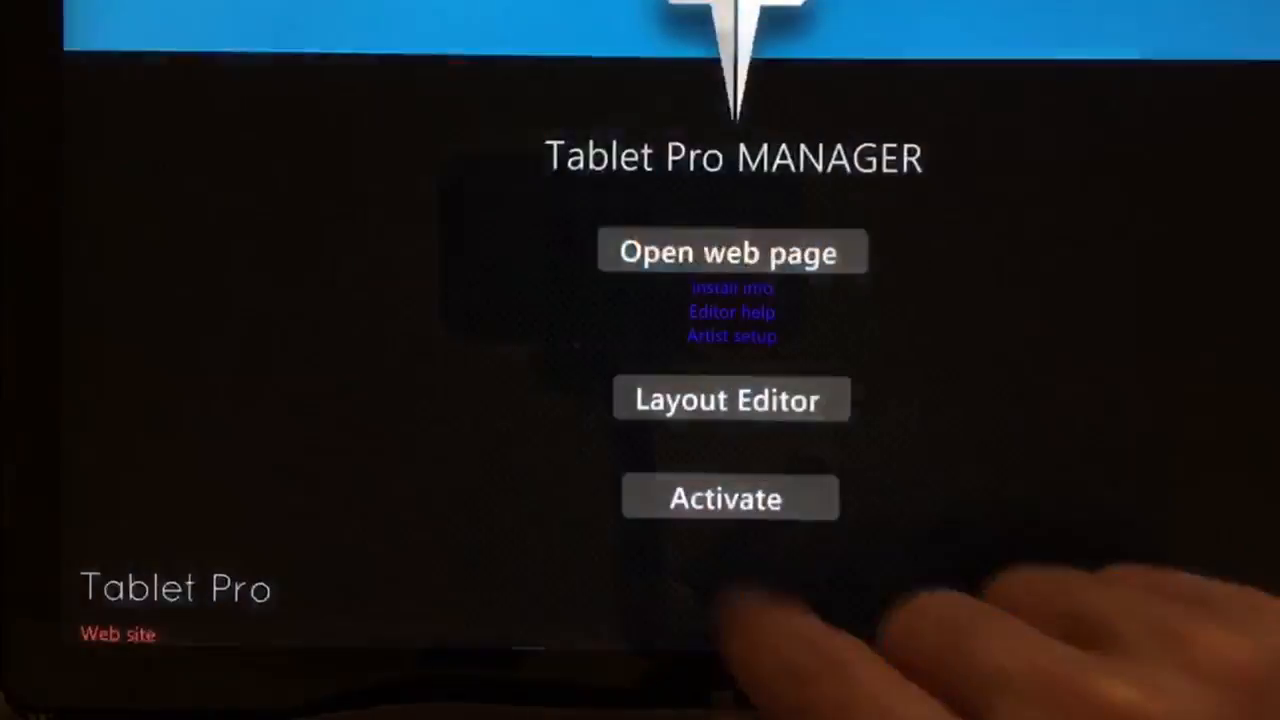
left_click(728, 498)
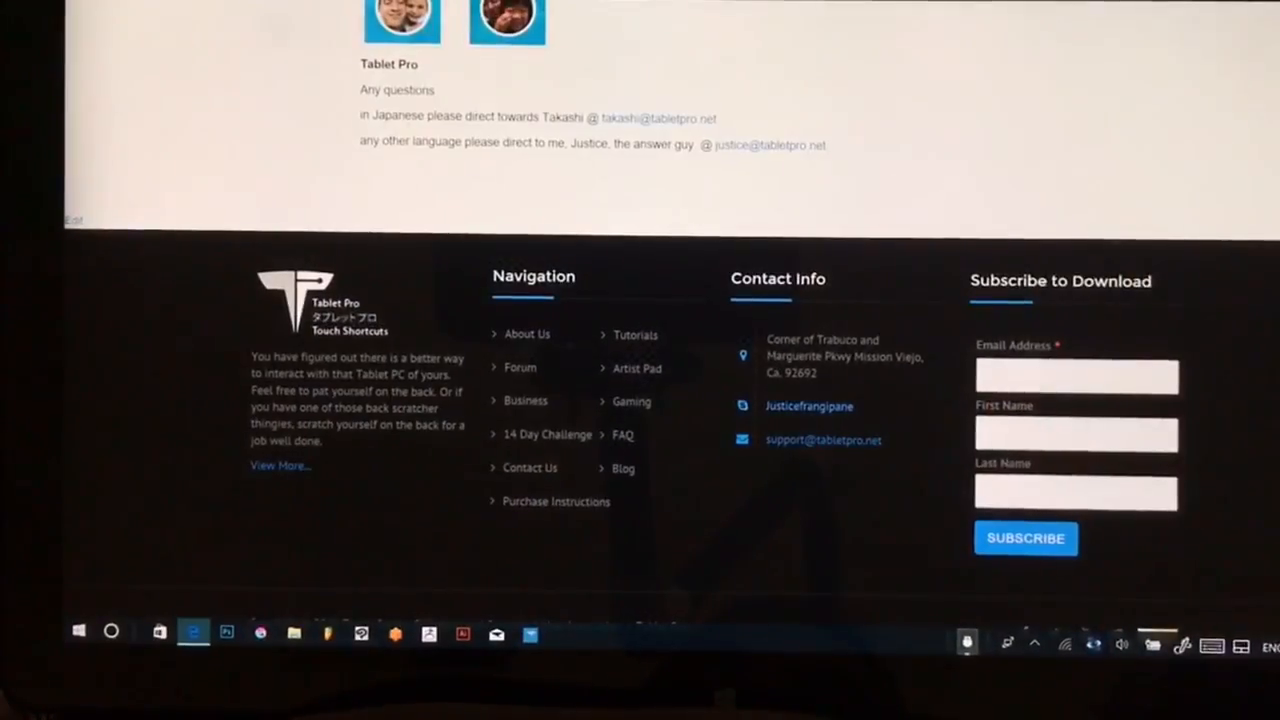
left_click(966, 640)
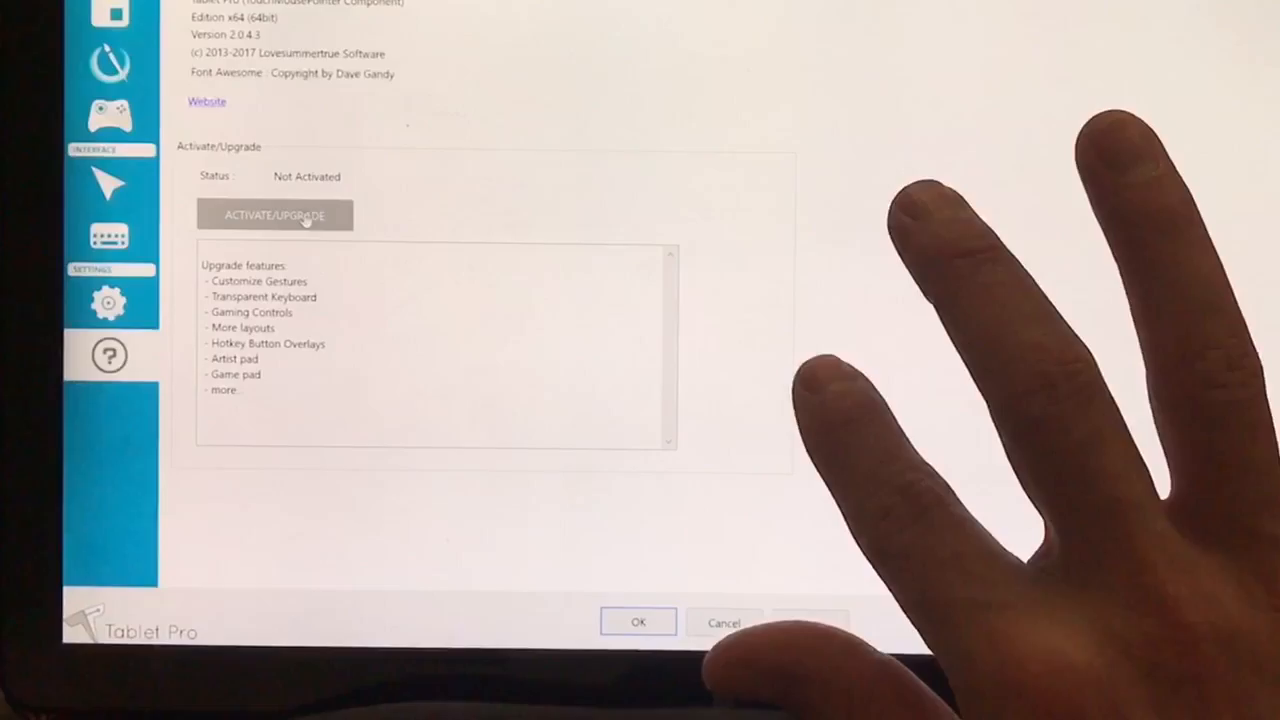
Step: Request activation via the Store app, then load the 'Artist pad : Medium' layout in Layout Editor
left_click(274, 216)
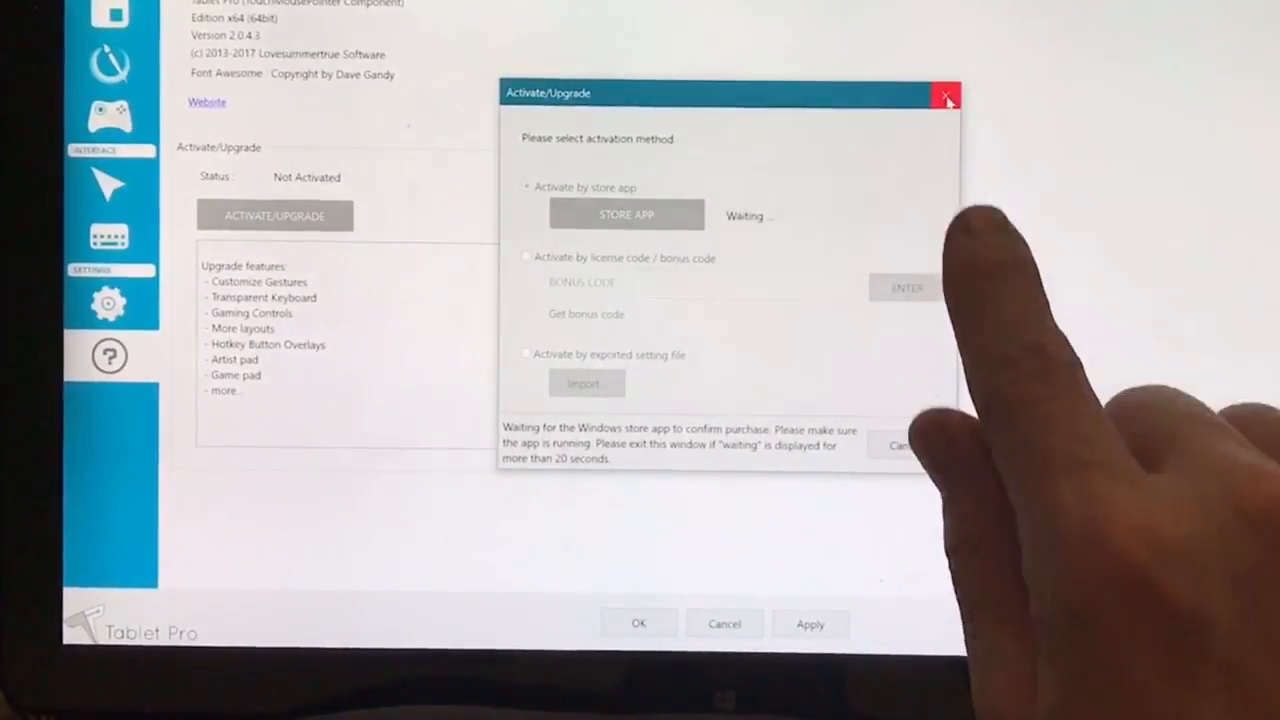
left_click(944, 96)
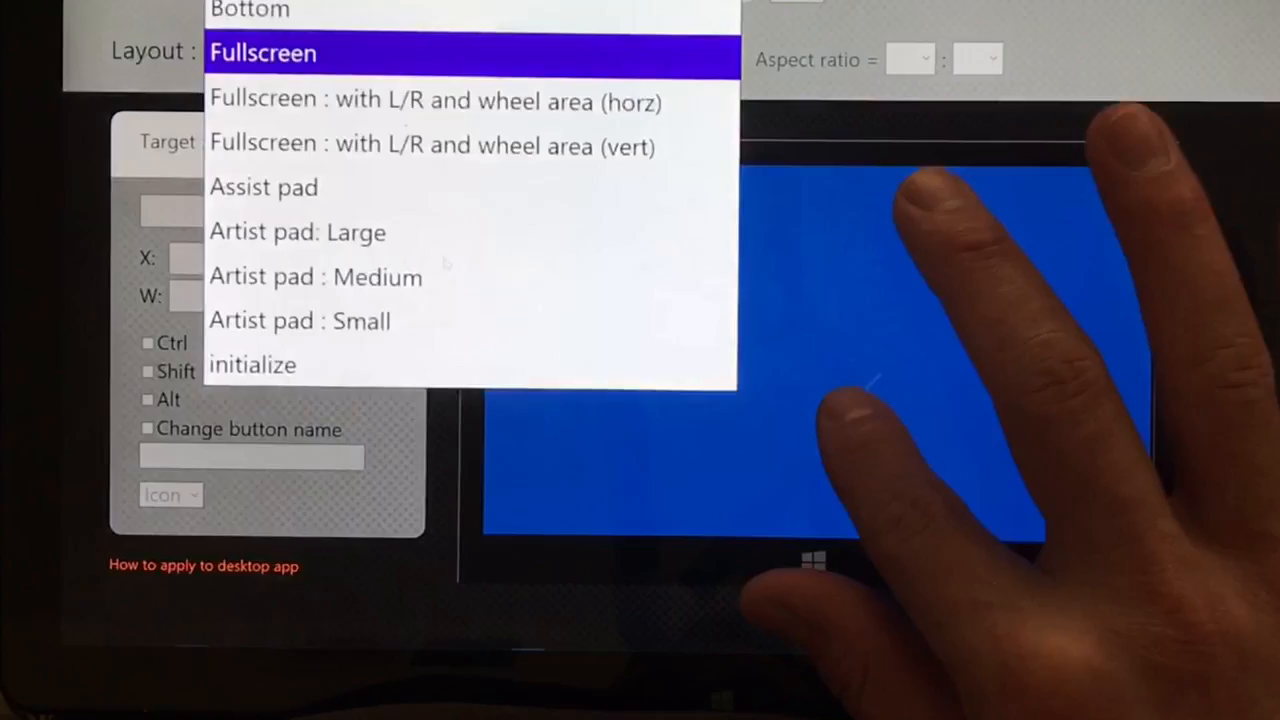
left_click(316, 276)
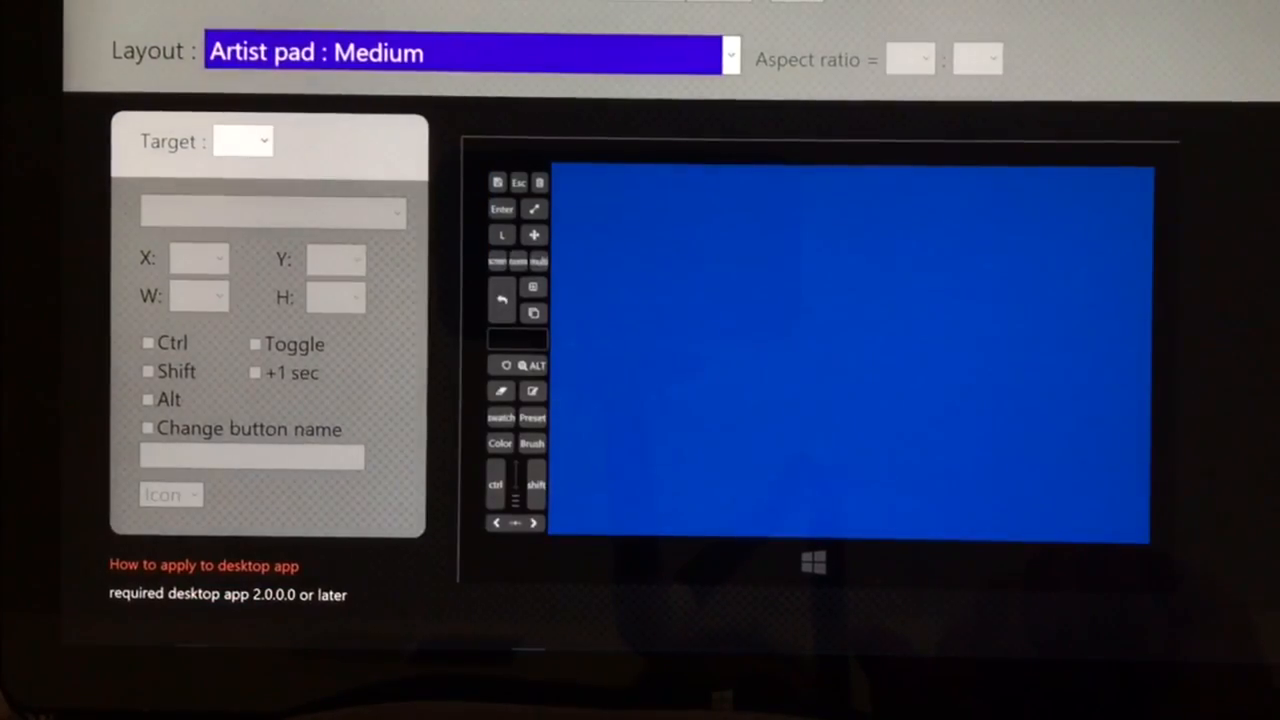